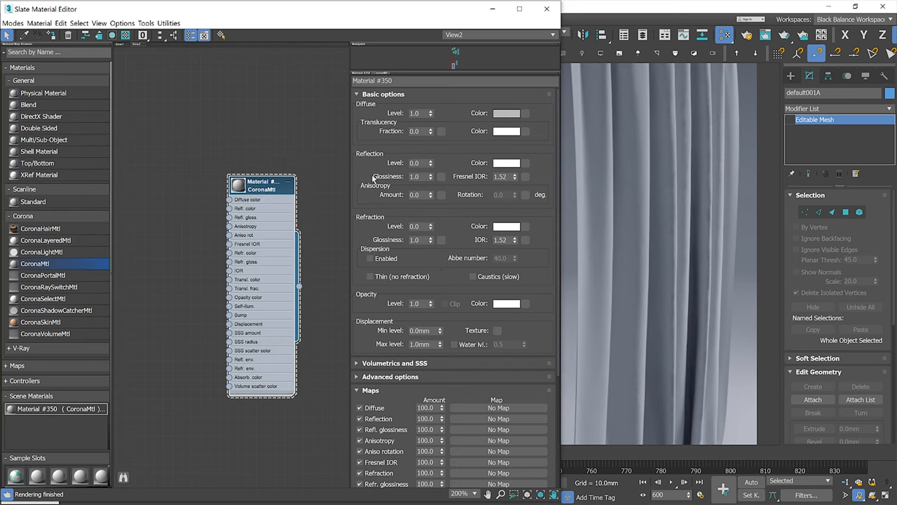
Add a Falloff map from Maps > General into the CoronaMtl Diffuse color input
click(506, 113)
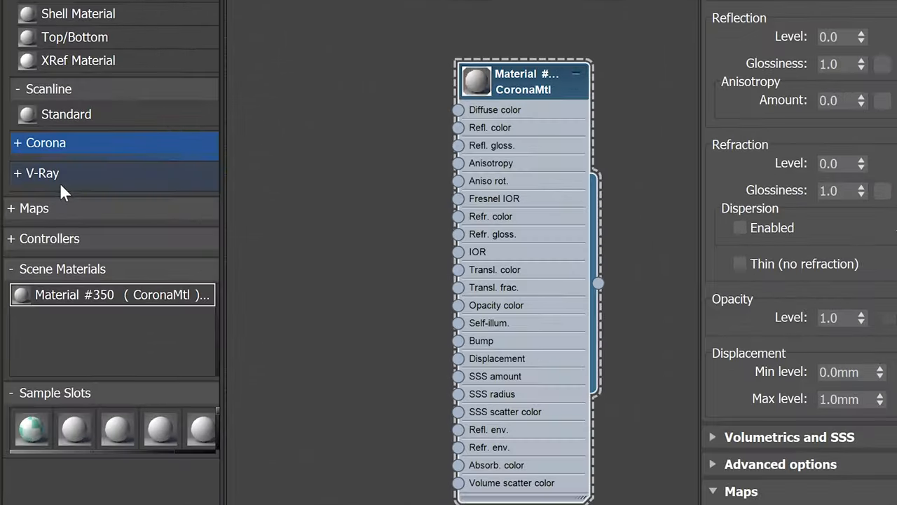
click(33, 208)
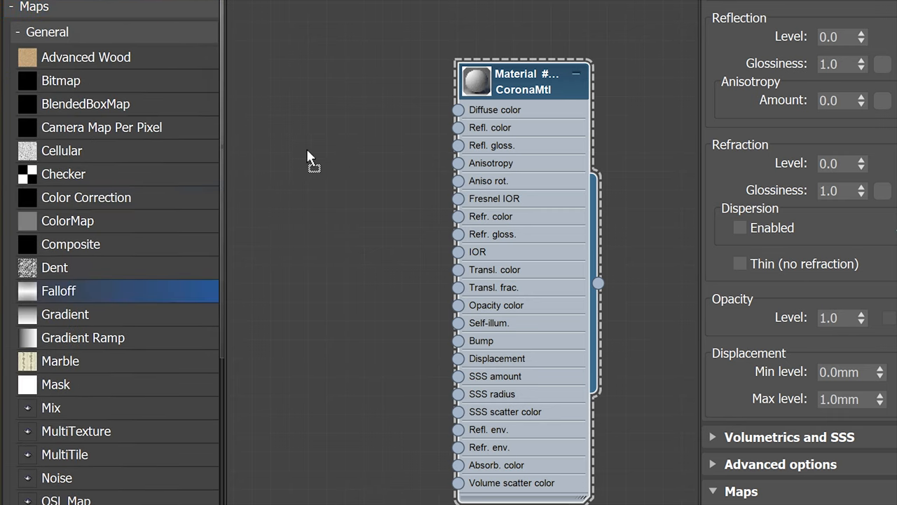
drag(58, 290, 298, 137)
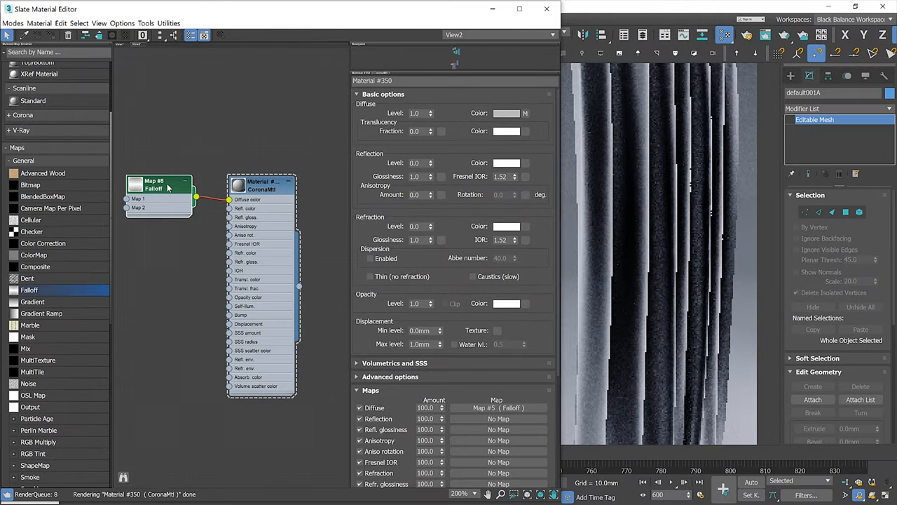
Set the Falloff front colour to red and side colour to green, keeping Perpendicular/Parallel type
double_click(158, 185)
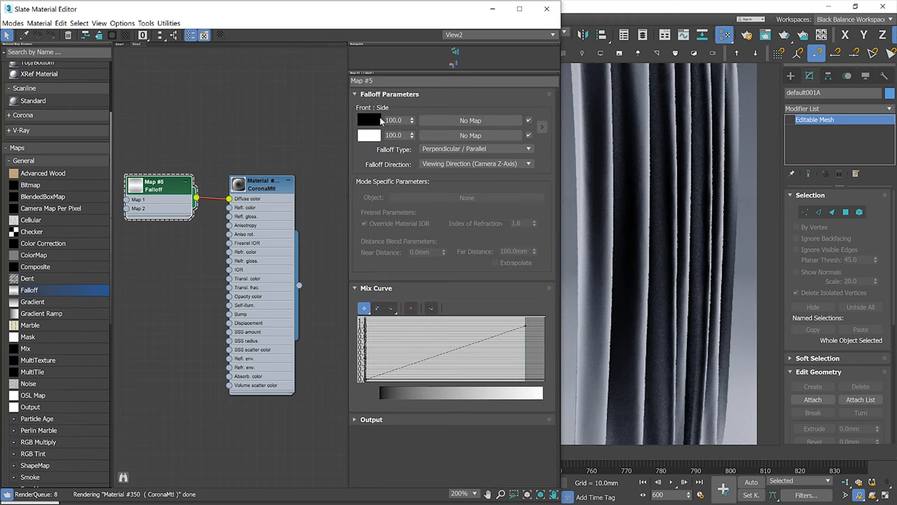
click(368, 120)
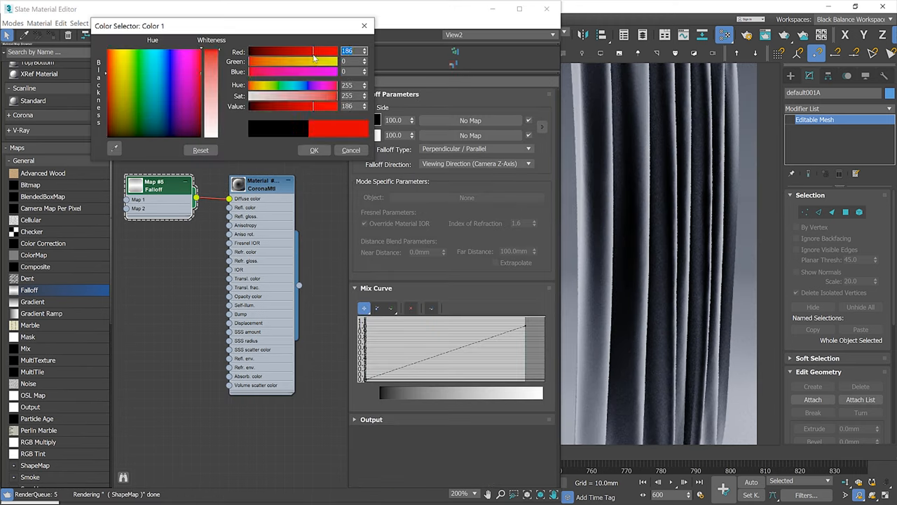
click(314, 149)
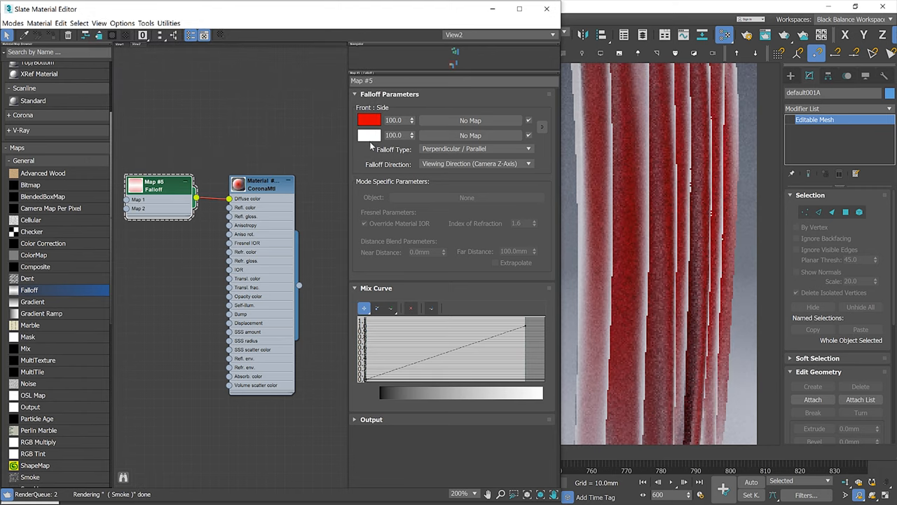
click(368, 135)
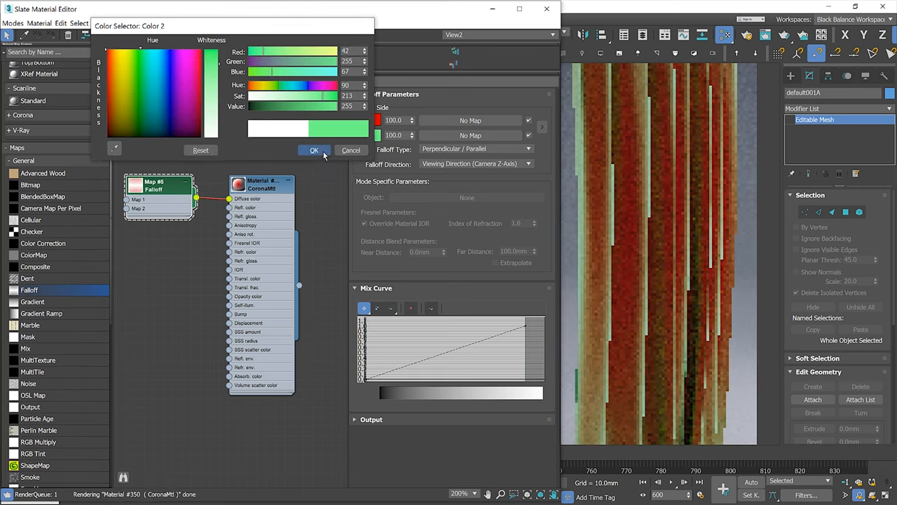
click(314, 150)
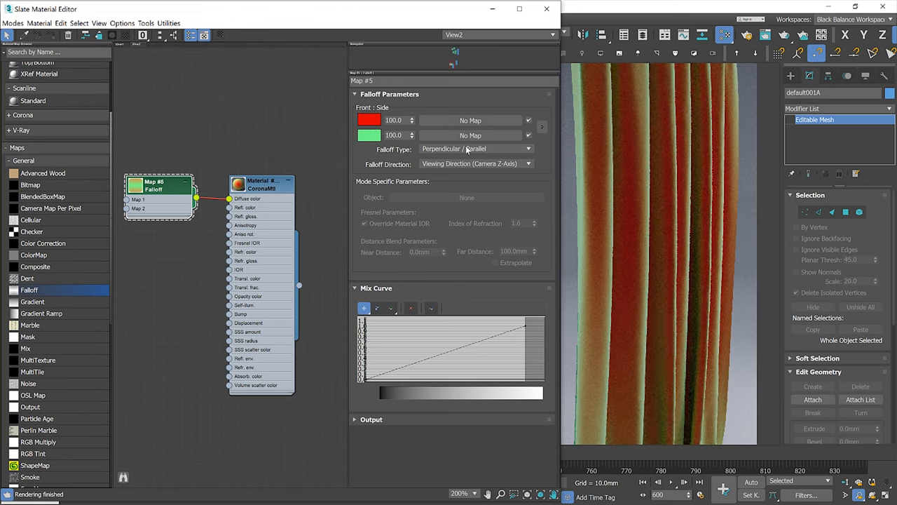
click(477, 149)
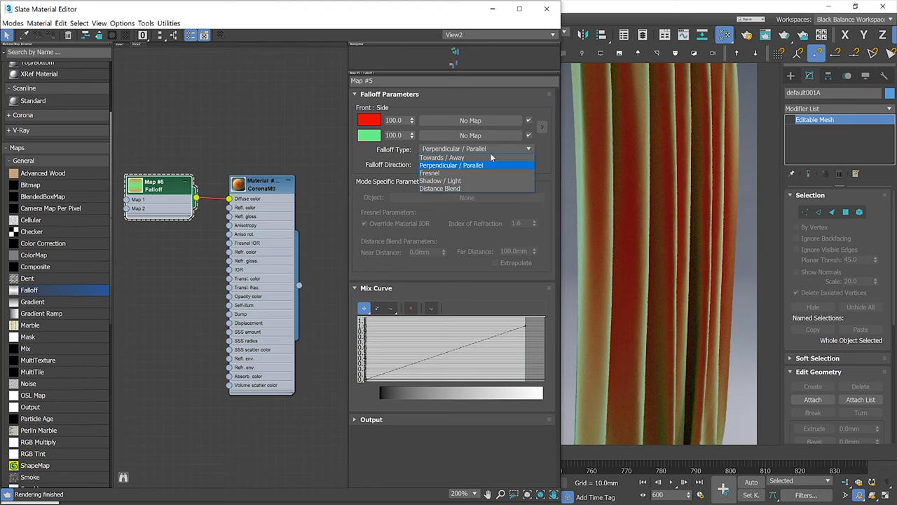
click(475, 163)
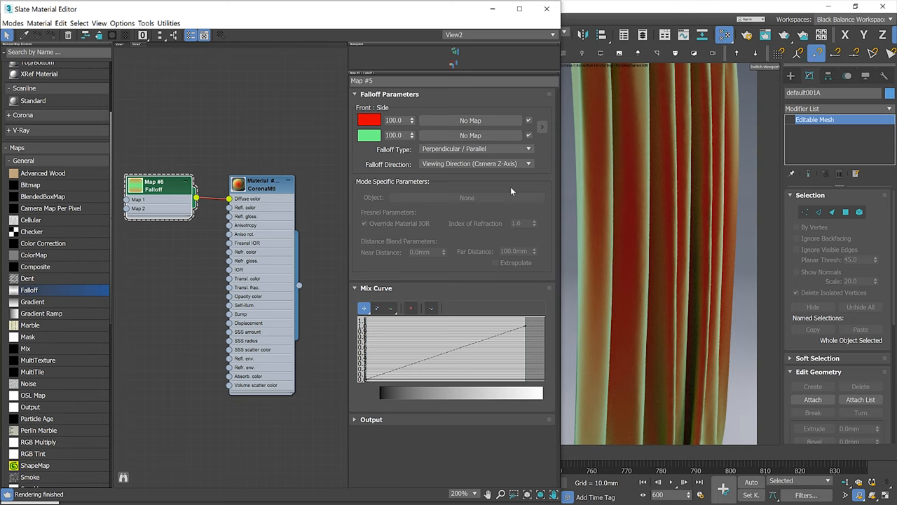
mouse_move(369, 383)
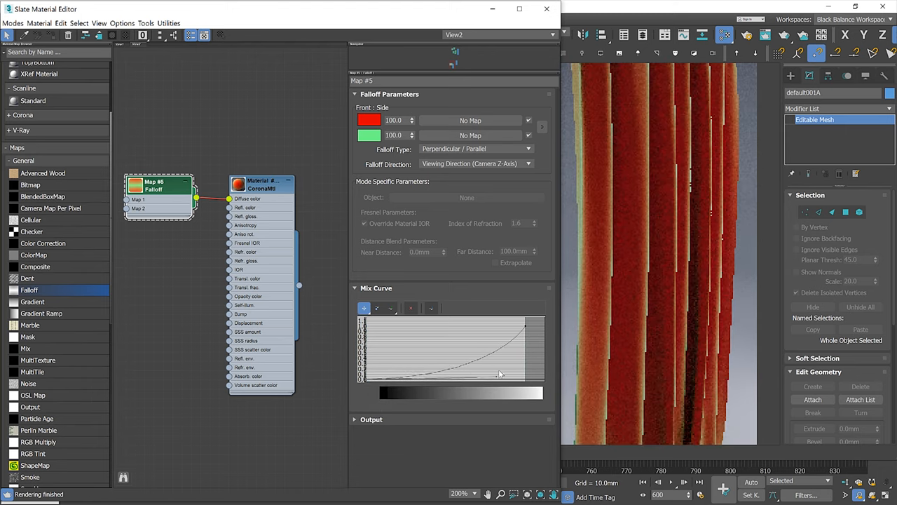
Reshape the Falloff mix curve so it rises steeply near its end
drag(502, 375, 400, 341)
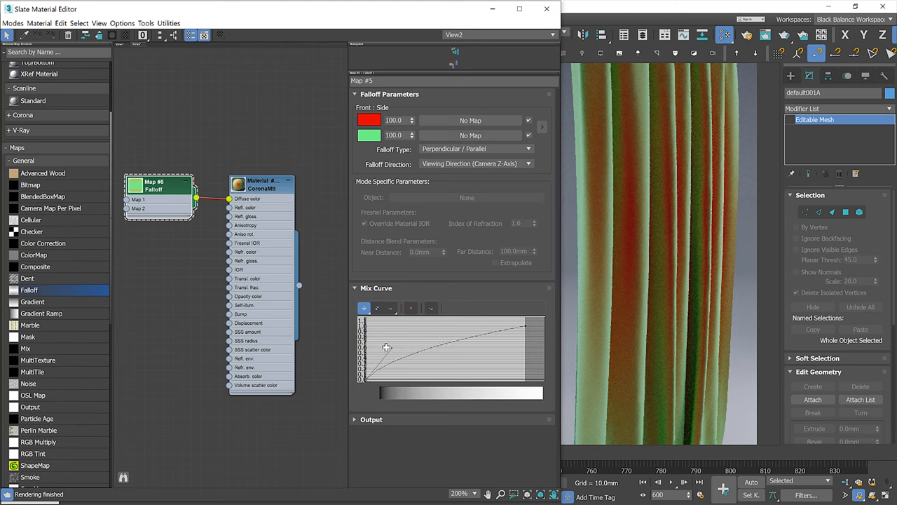
drag(386, 347, 526, 326)
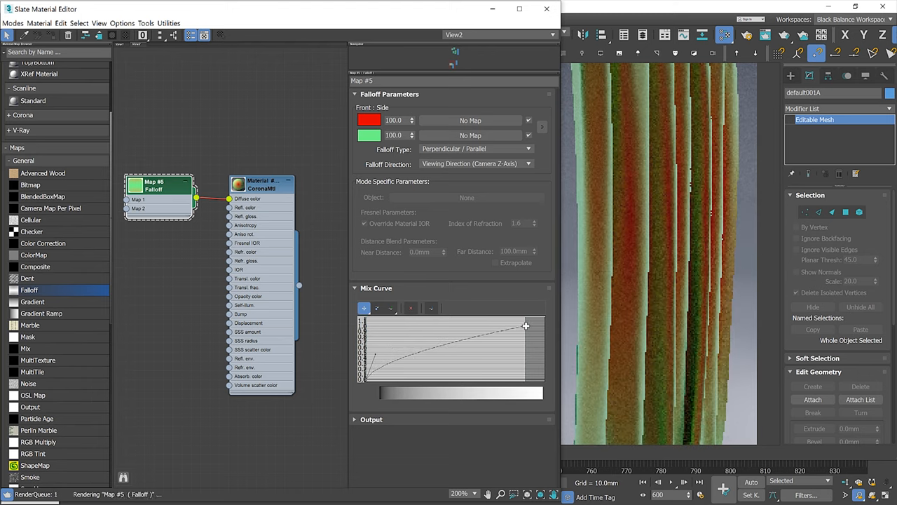
drag(526, 324, 489, 341)
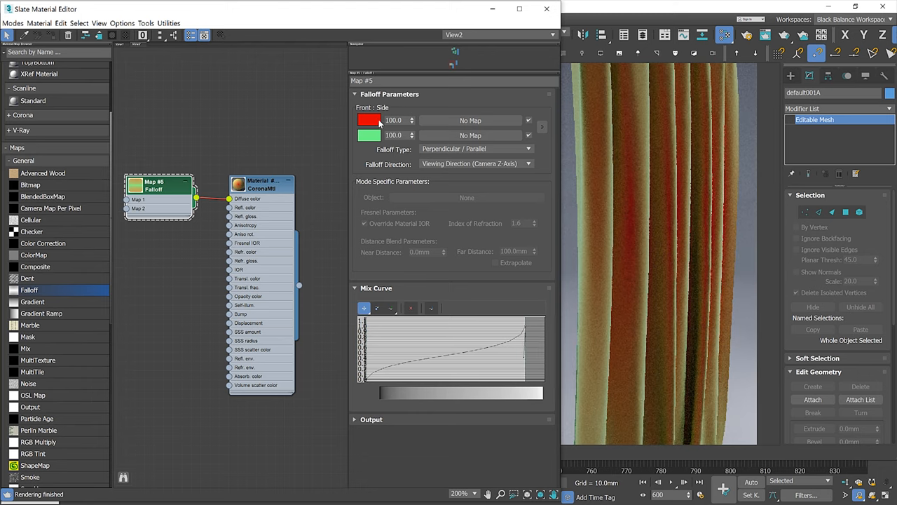
Change the Falloff front colour to black
click(369, 120)
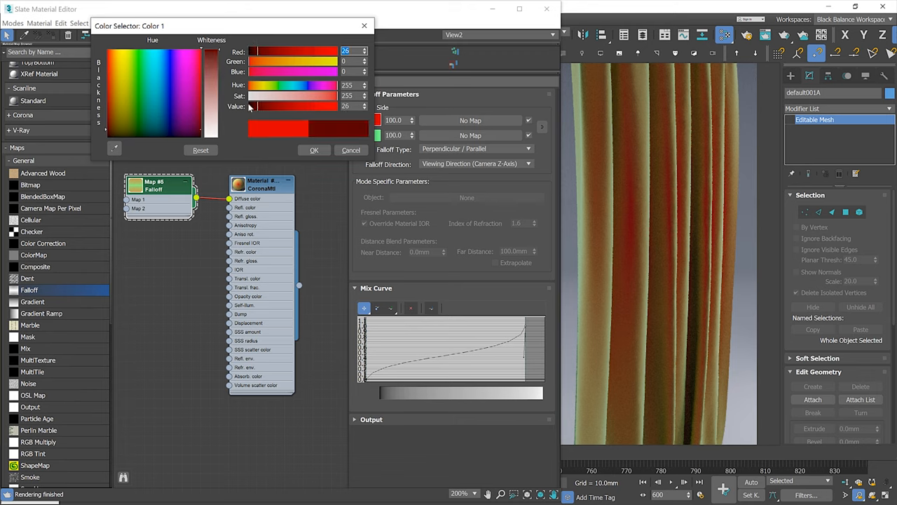
click(314, 150)
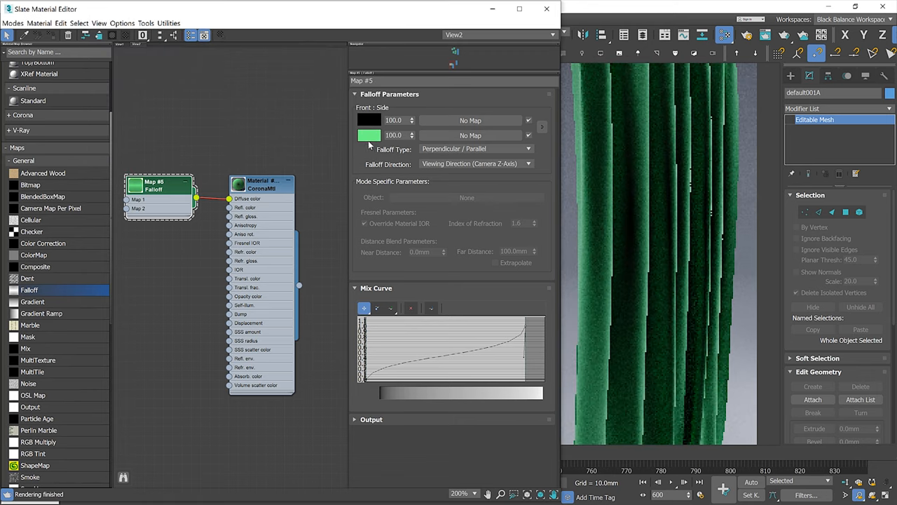
click(368, 135)
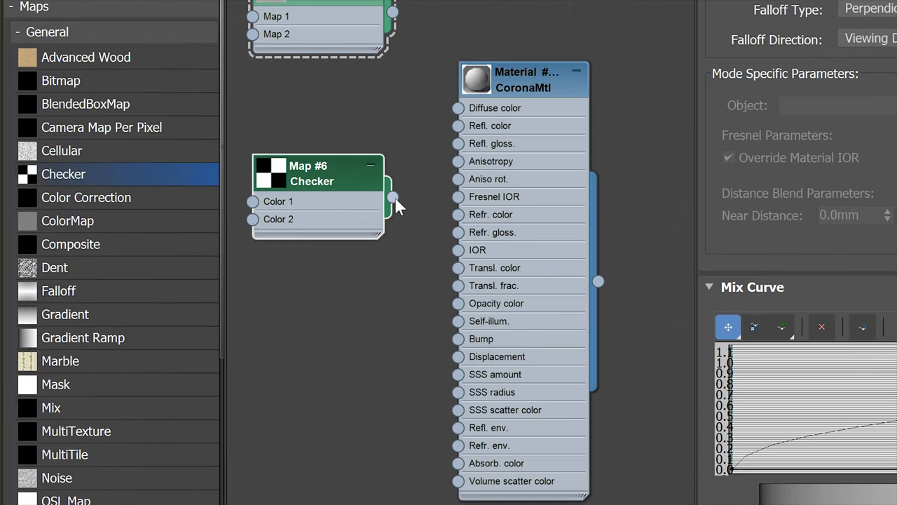
Wire the Checker map's output into the CoronaMtl diffuse colour
drag(392, 197, 458, 108)
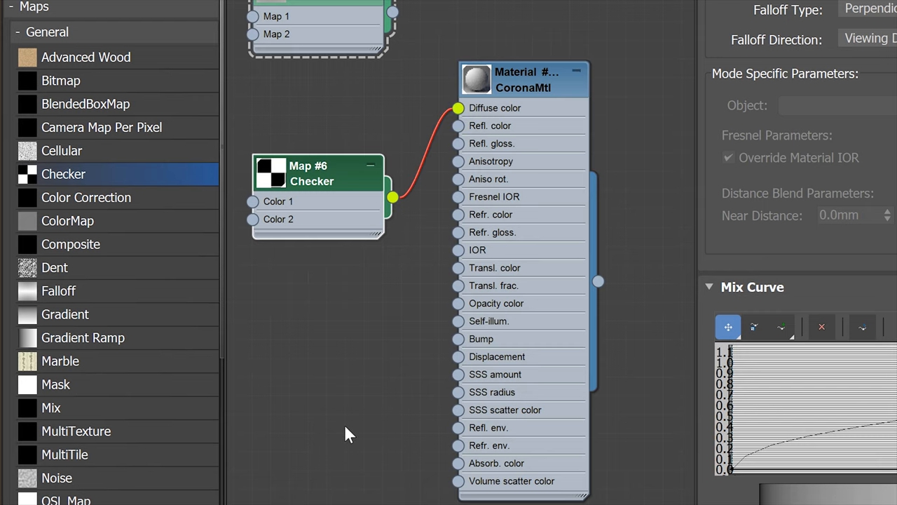
mouse_move(396, 199)
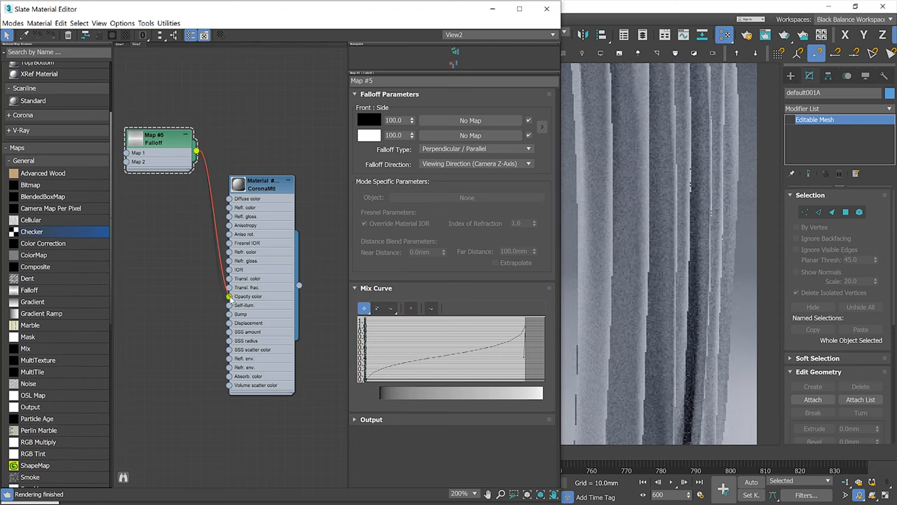
Move the Falloff node beside opacity and set front grey 91, side grey 176
drag(159, 147, 164, 298)
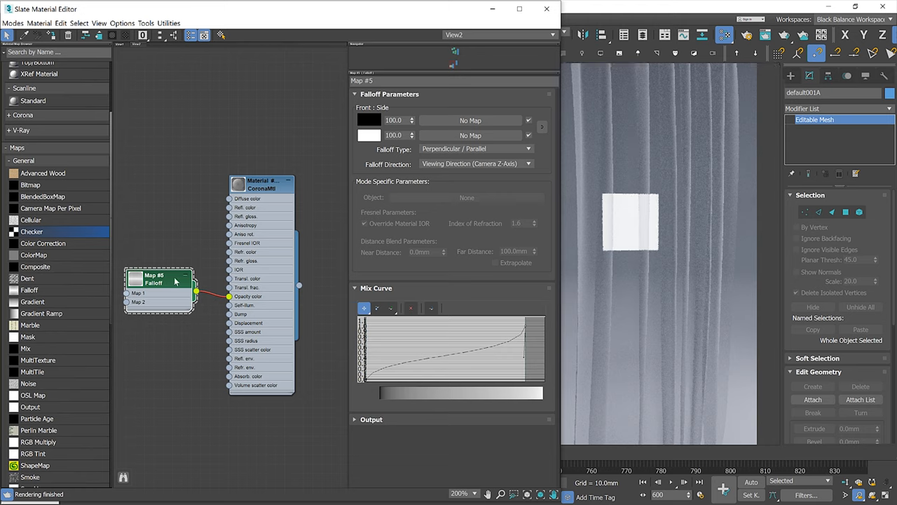
click(368, 120)
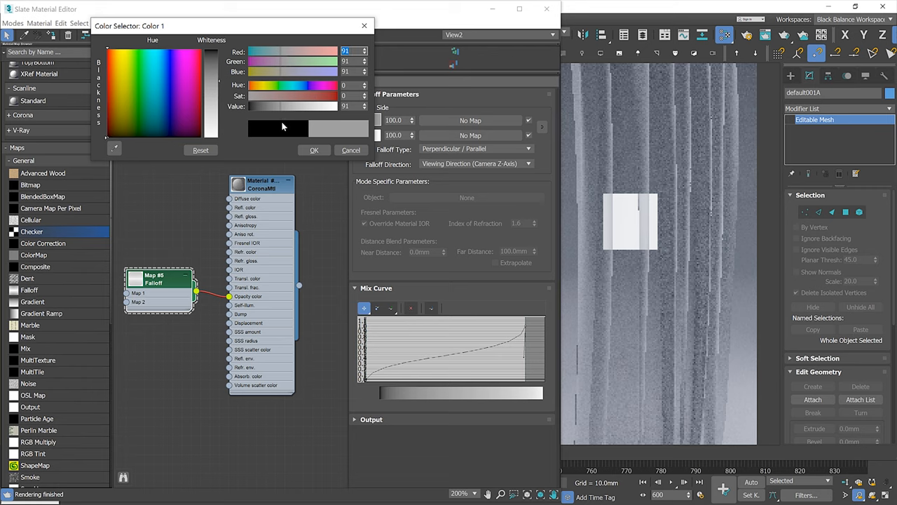
click(314, 150)
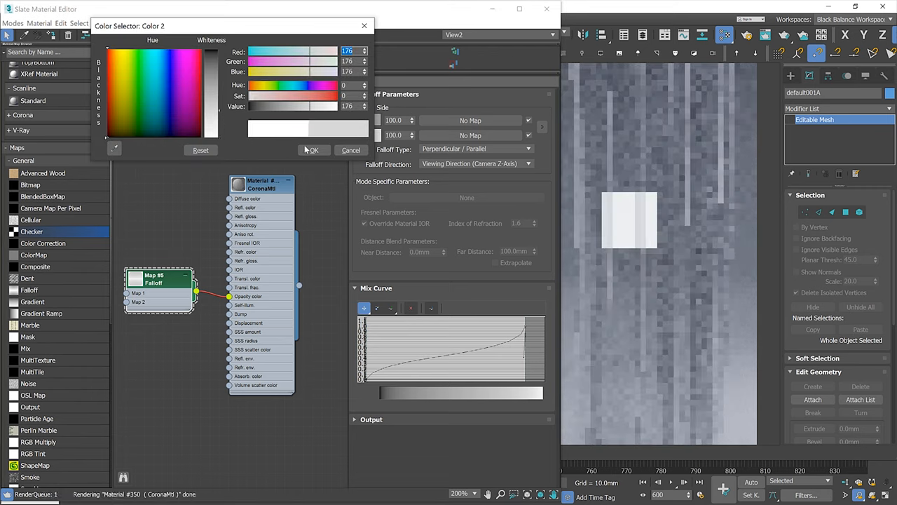
click(313, 149)
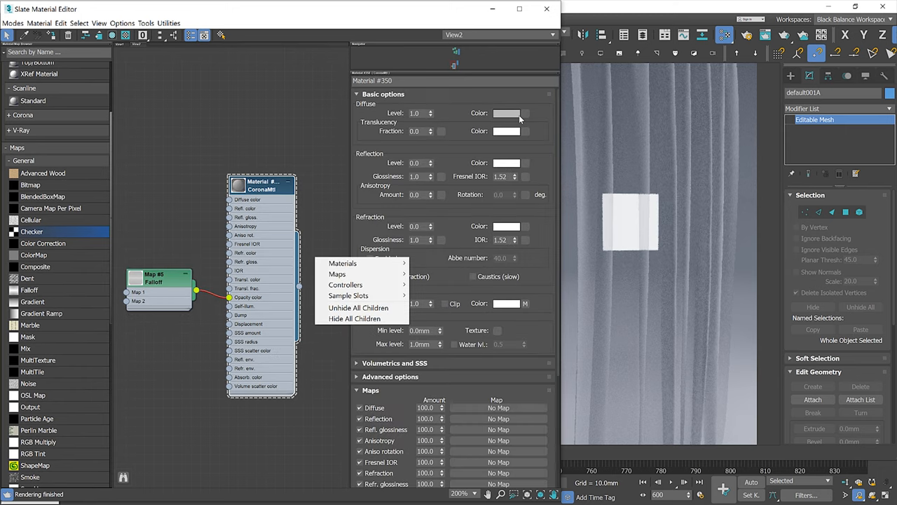
click(506, 113)
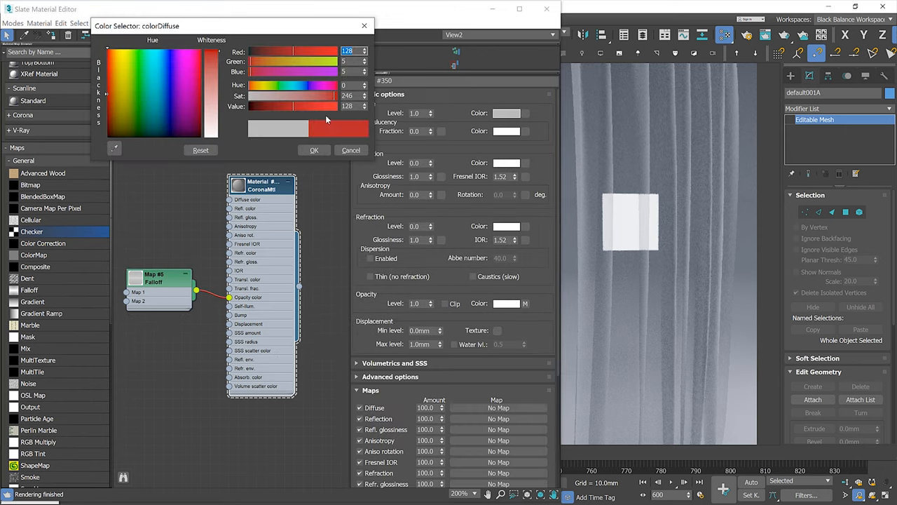
click(314, 149)
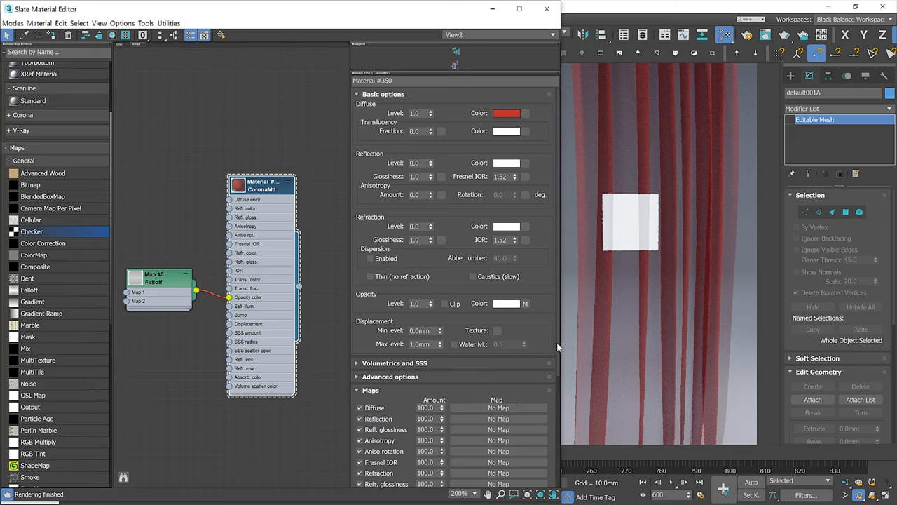
scroll(down, 3)
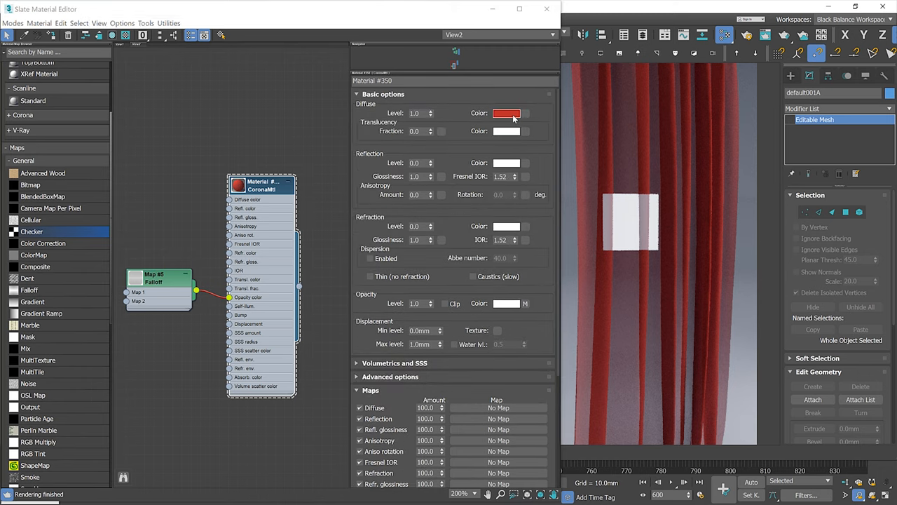
click(506, 113)
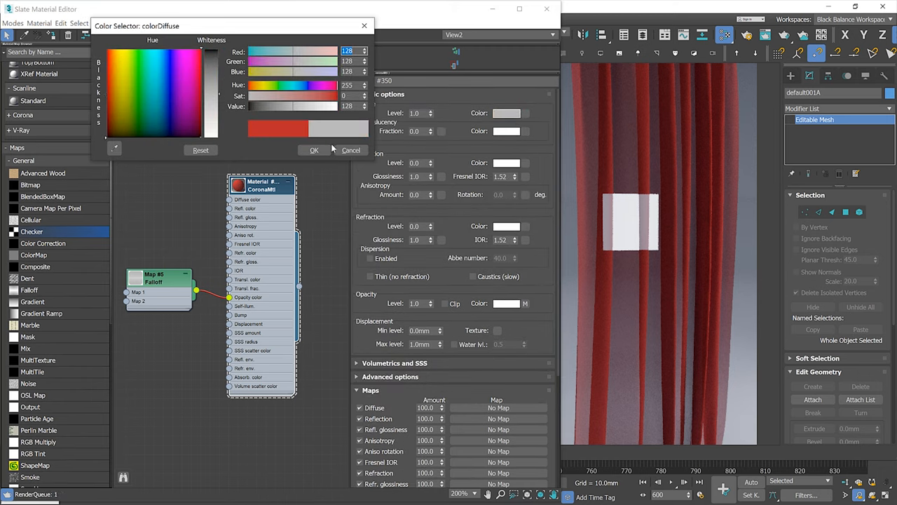
click(314, 150)
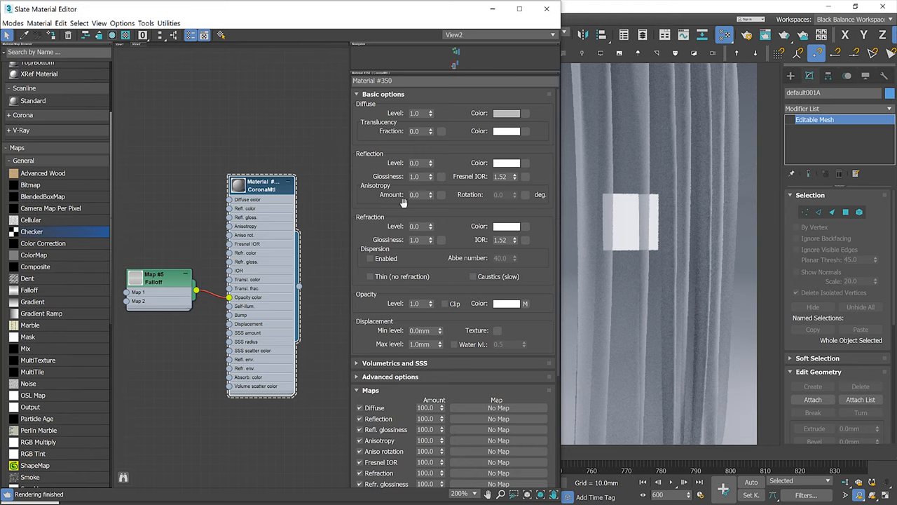
mouse_move(430, 133)
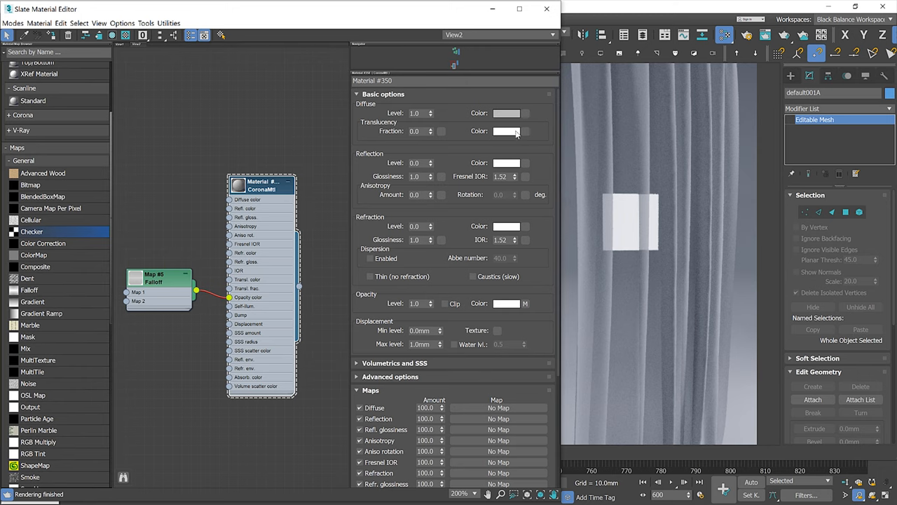
Test a red translucency colour, then set white translucency with fraction 0.5
click(506, 131)
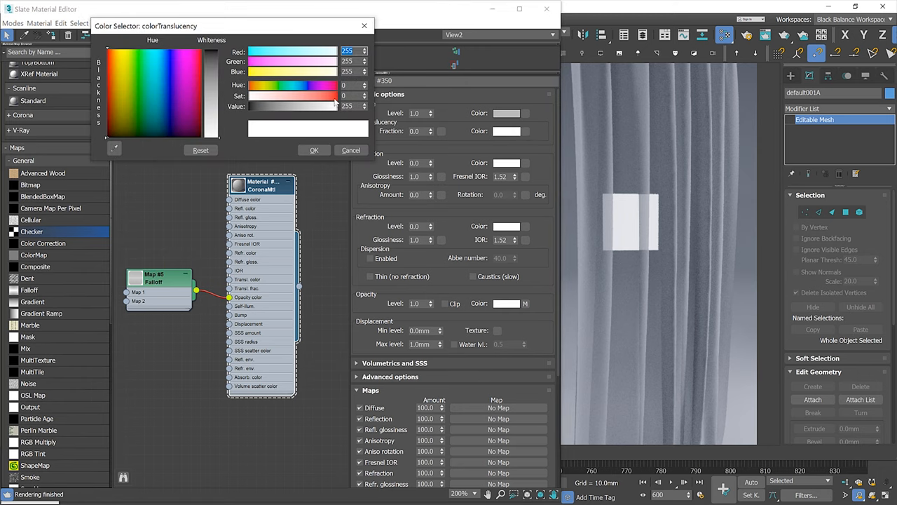
click(314, 149)
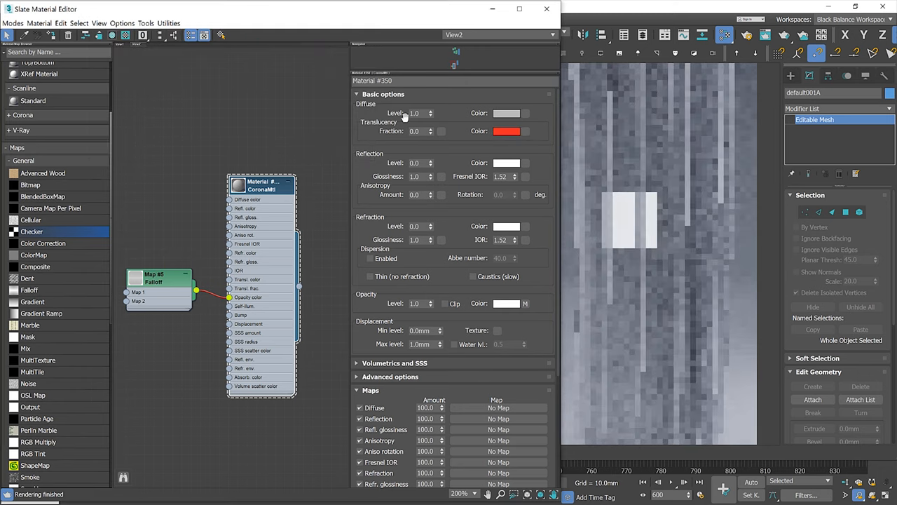
click(431, 129)
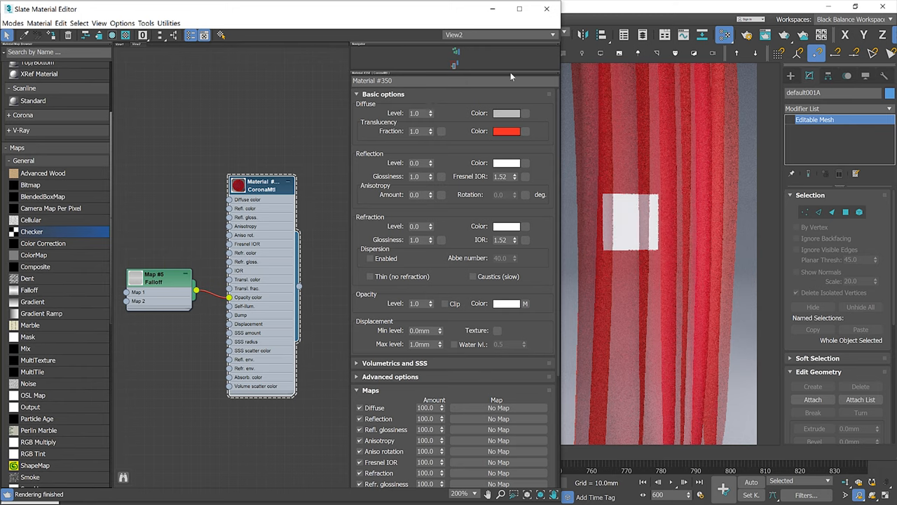
click(507, 131)
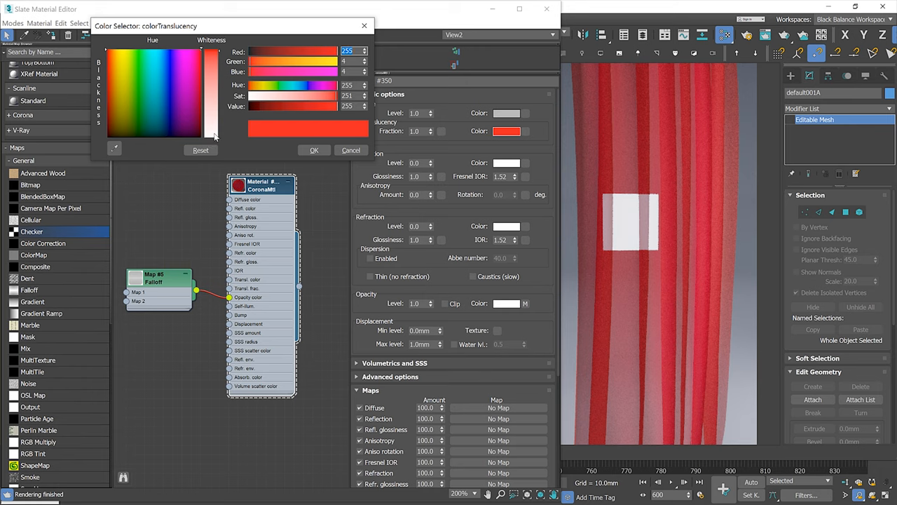
click(314, 150)
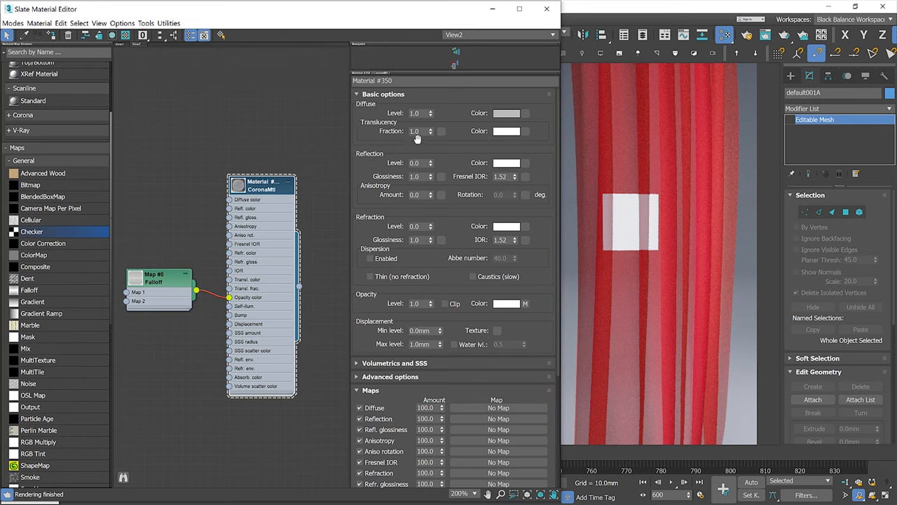
triple_click(415, 131)
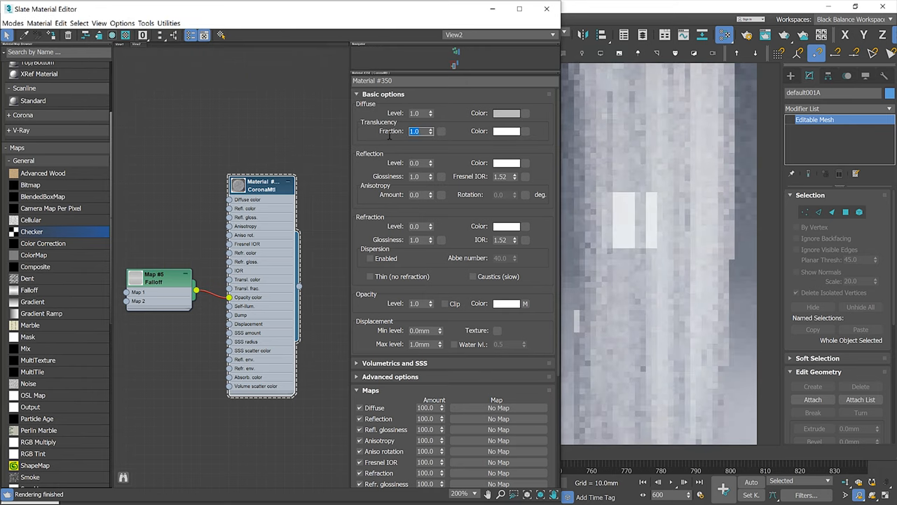
text(0.5)
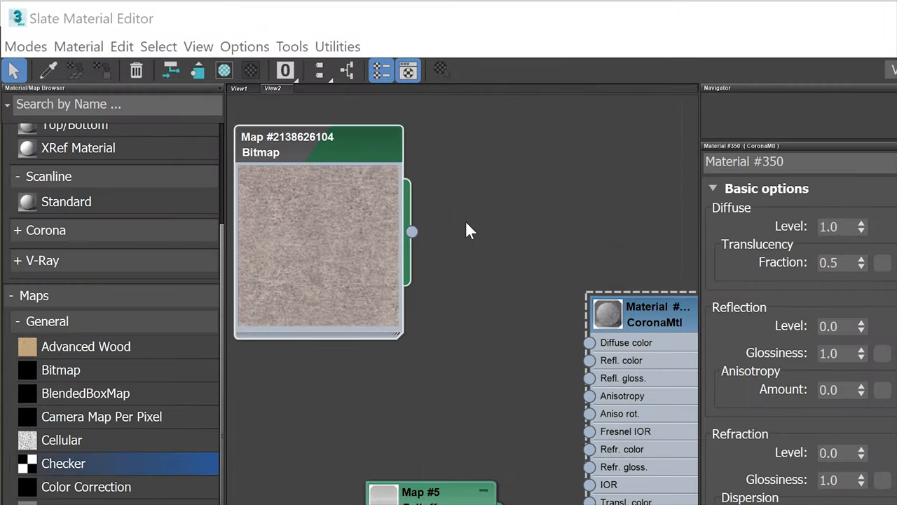
Add a Color Correction map for the fabric bitmap and set RGB gain to 300
right_click(469, 230)
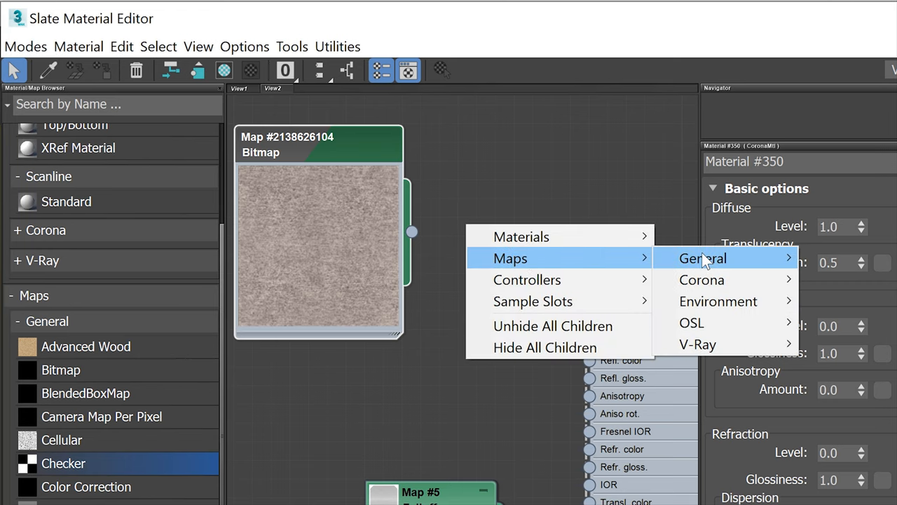
click(702, 258)
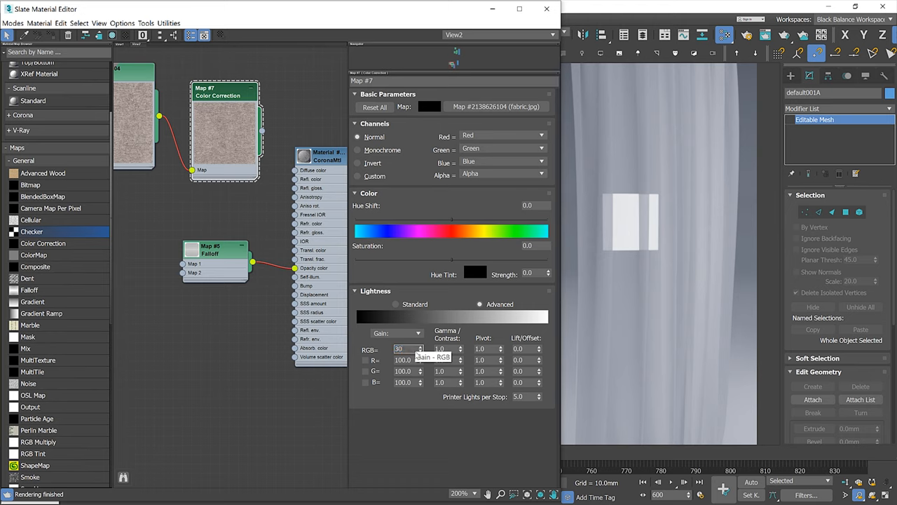
text(300.0)
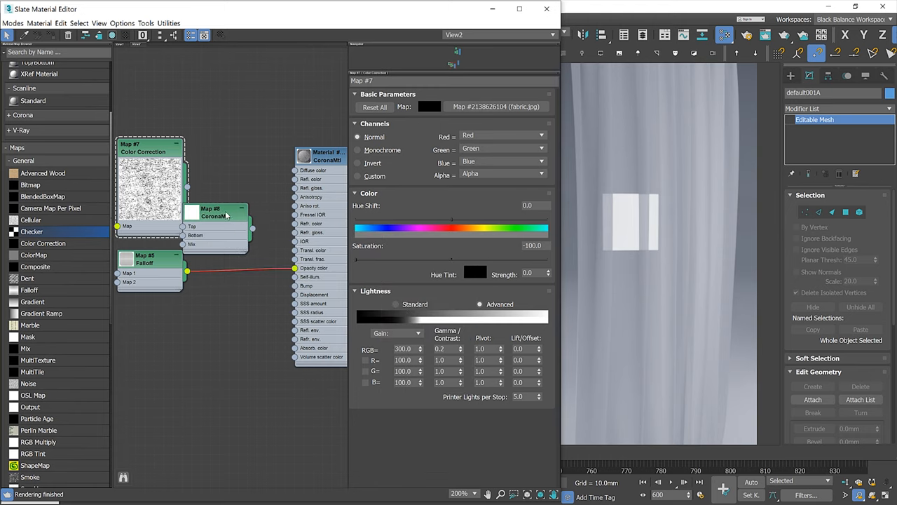
Reposition the CoronaMix node, set its Mix Operation to Soft Light and mix amount to 1
drag(217, 210, 235, 214)
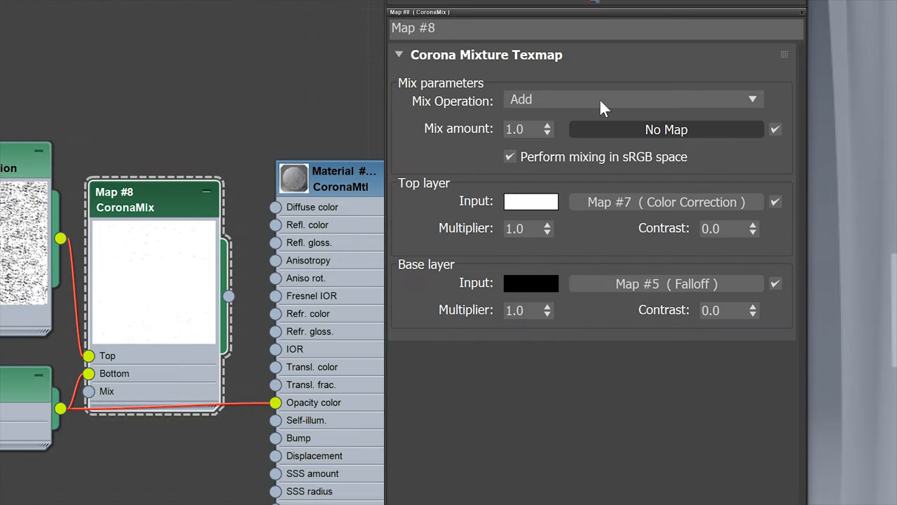
click(631, 99)
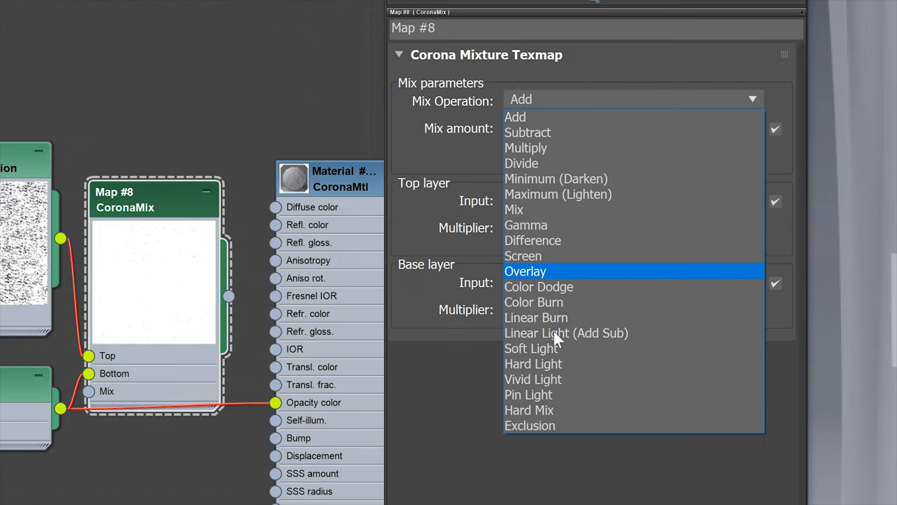
click(532, 348)
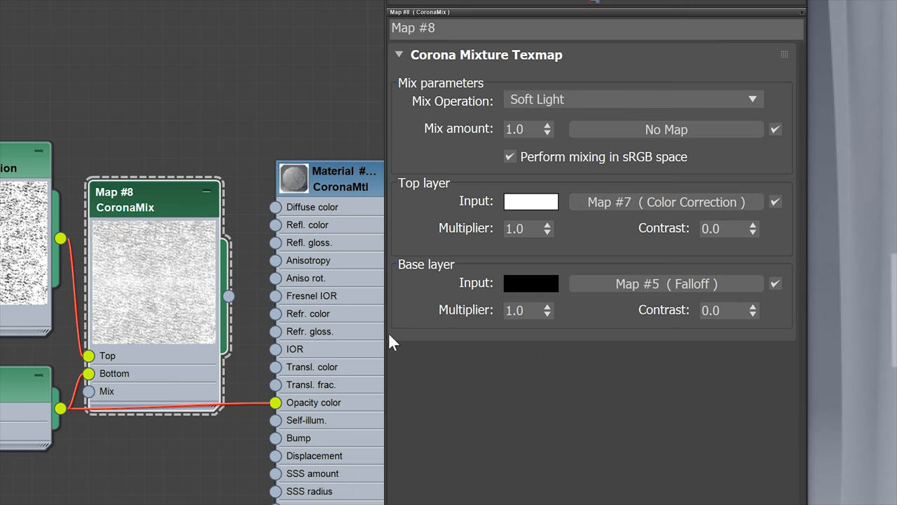
mouse_move(529, 131)
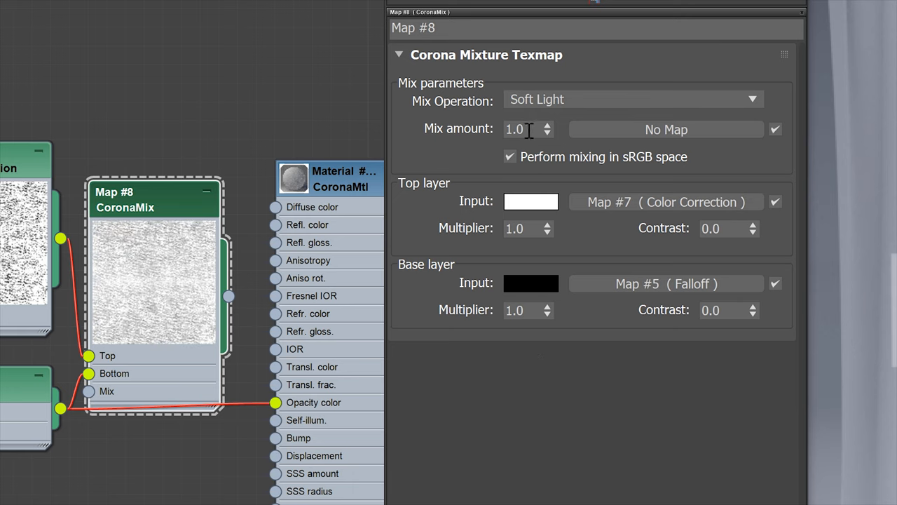
triple_click(523, 129)
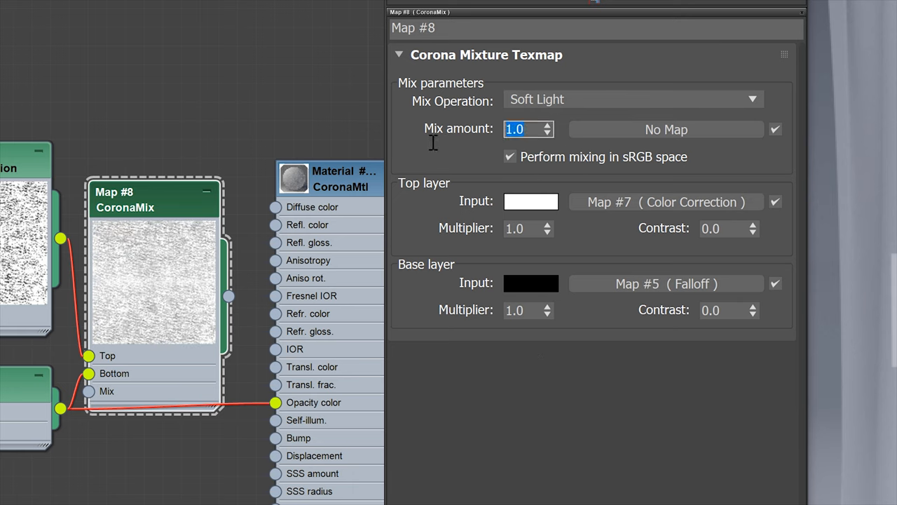
text(0.0)
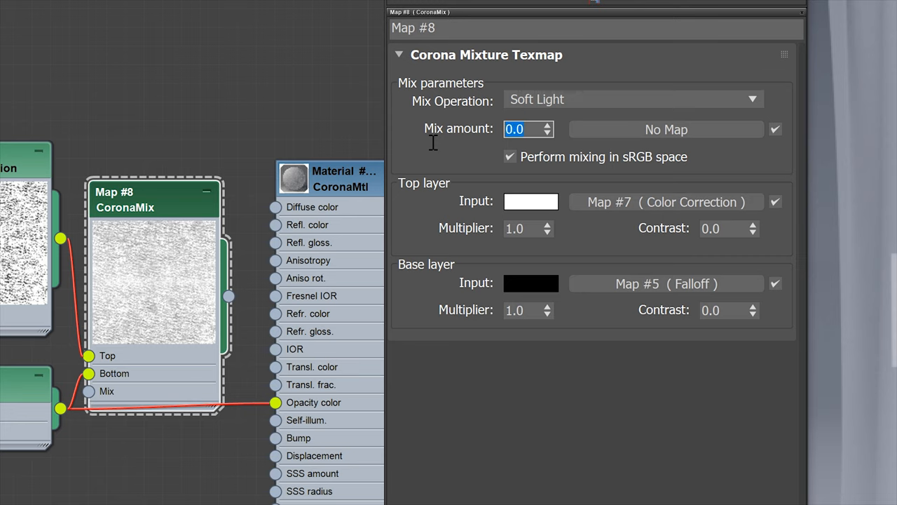
text(1)
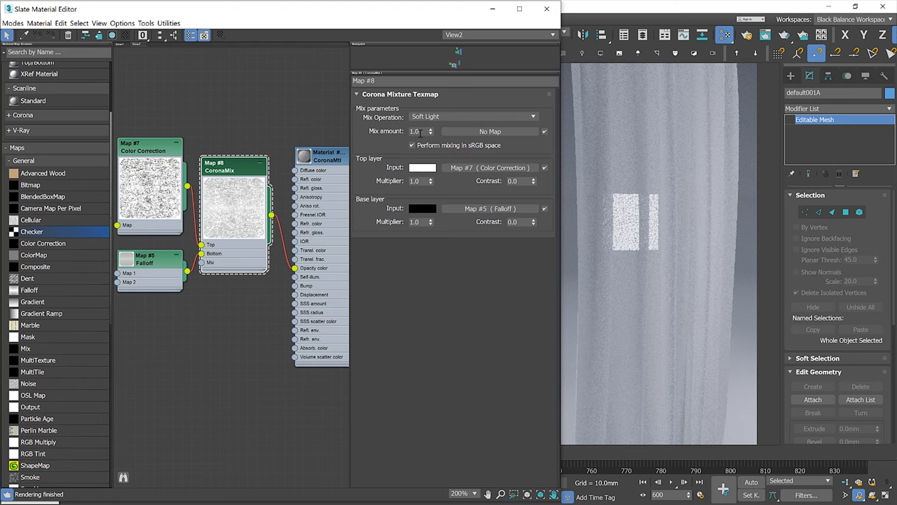
Enter 0.33 as the CoronaMix amount and move the Falloff and CoronaMix nodes lower
click(417, 131)
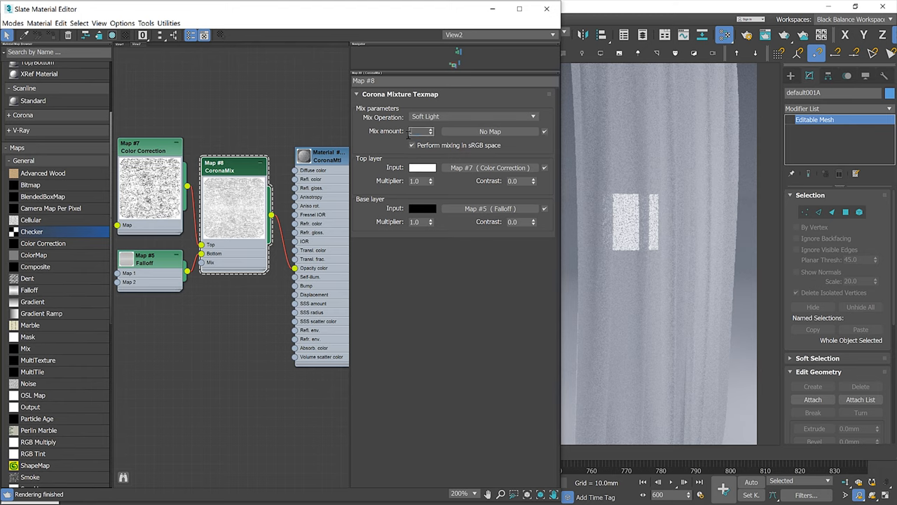
text(0.33)
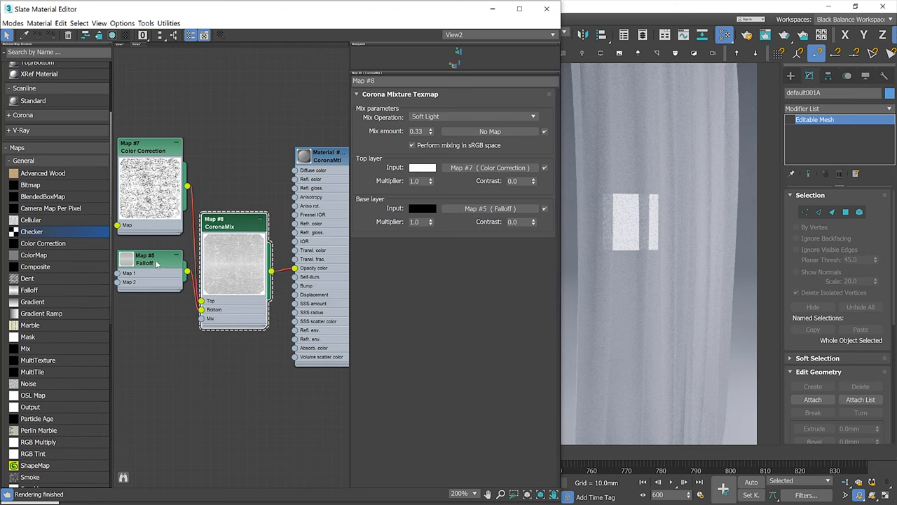
drag(144, 258, 136, 297)
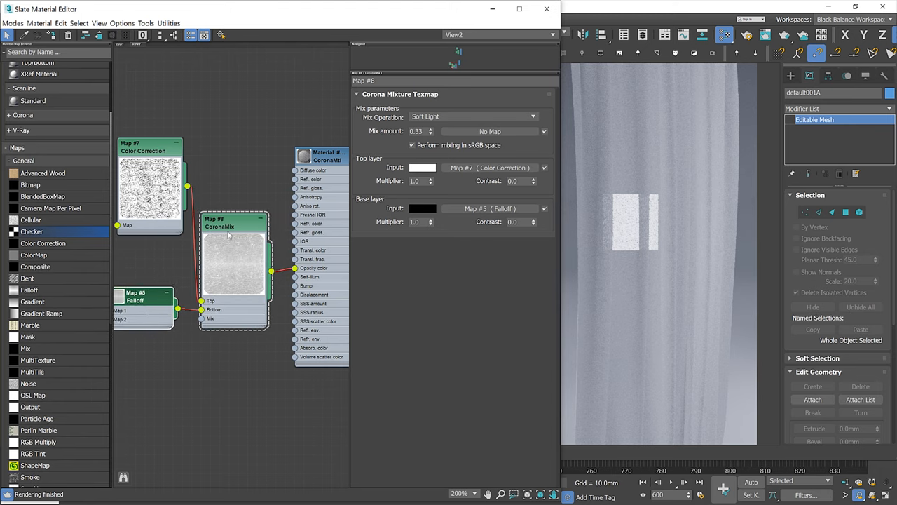
drag(234, 219, 234, 246)
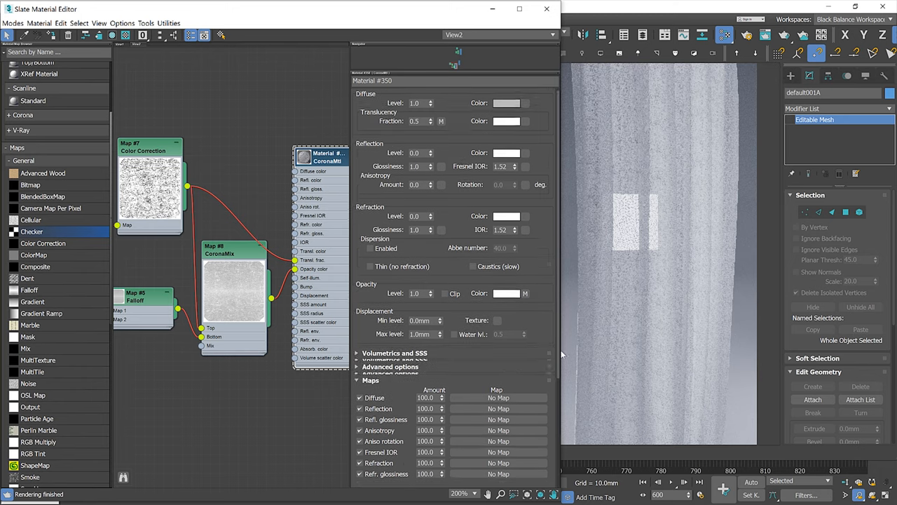
Scroll to the CoronaMtl Maps rollout and inspect the translucency fraction slot
scroll(down, 3)
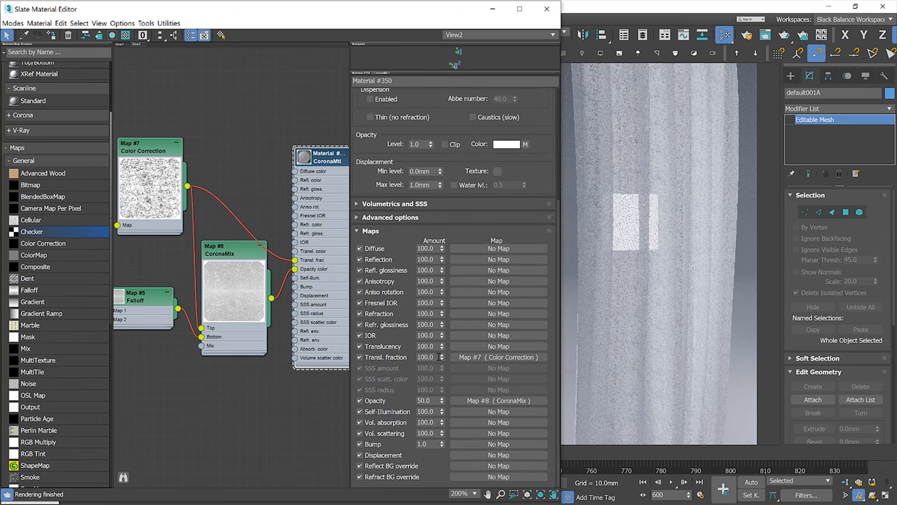
click(425, 357)
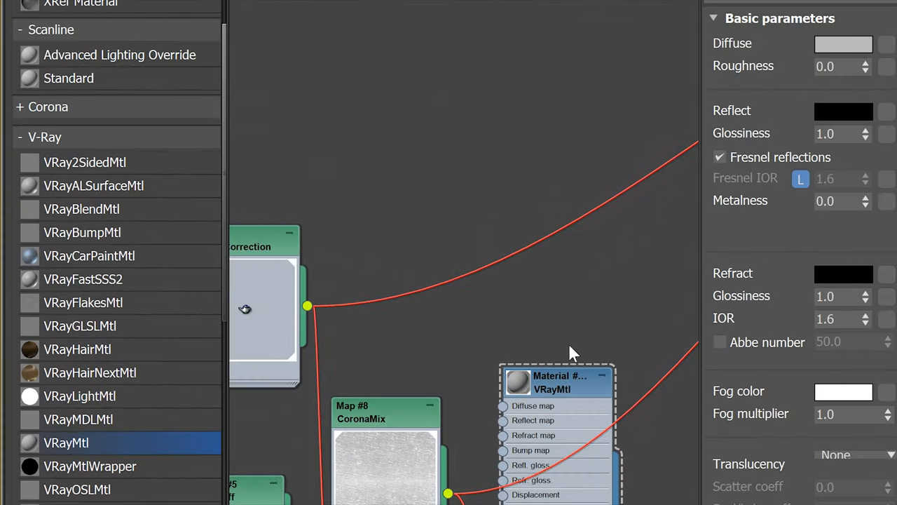
mouse_move(87, 171)
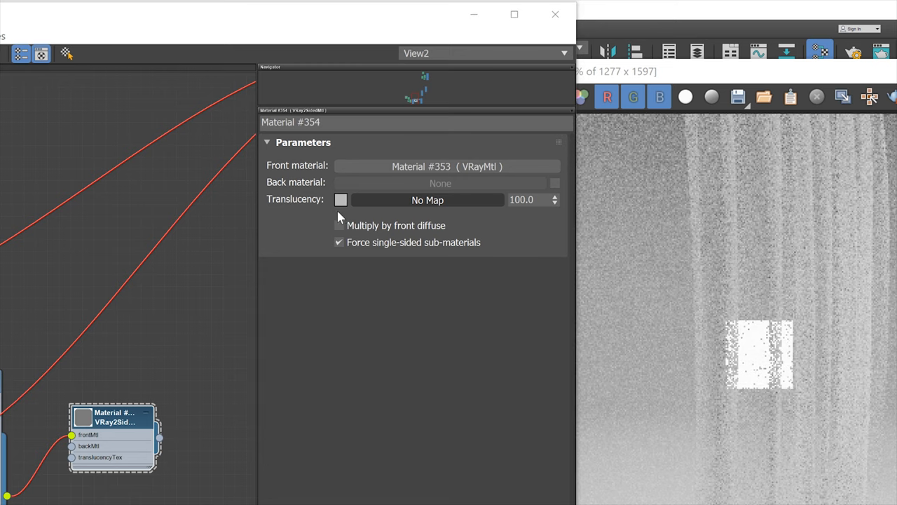
Try a red translucency colour, then feed the colour-corrected fabric map into translucency at amount 20
click(341, 200)
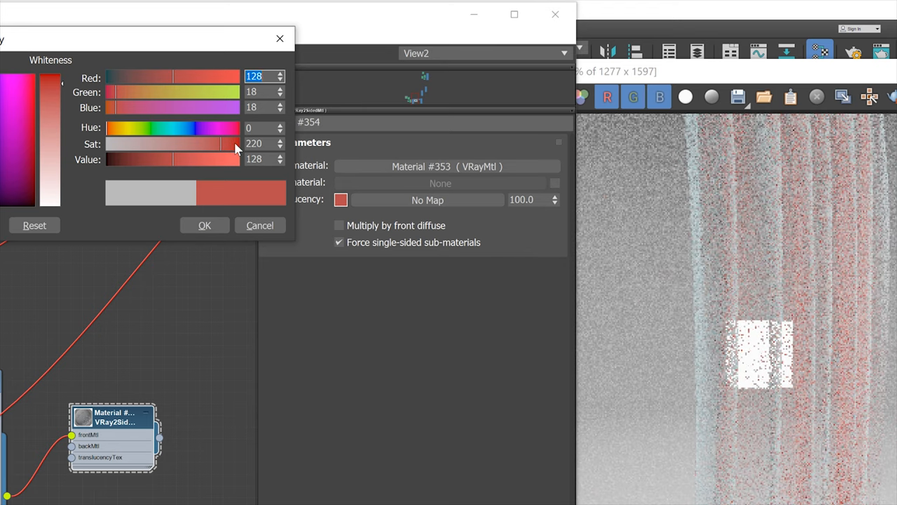
drag(235, 144, 238, 143)
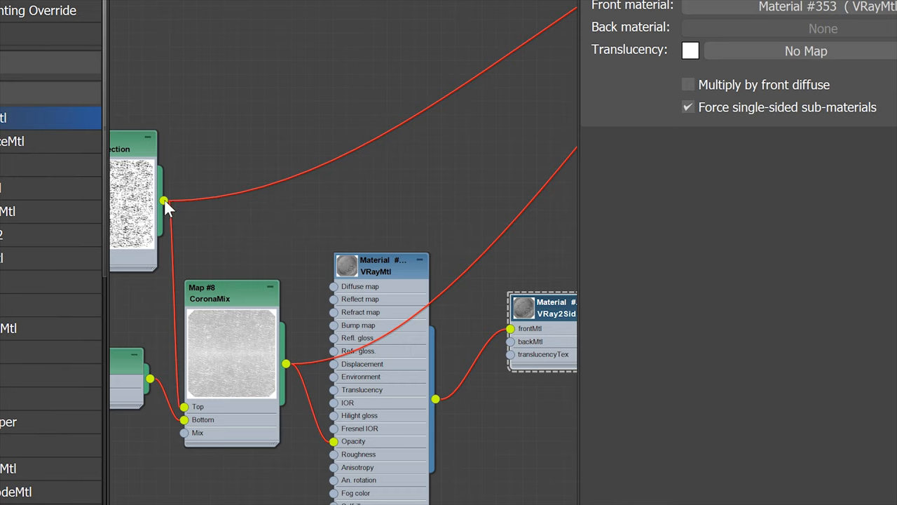
drag(165, 201, 510, 354)
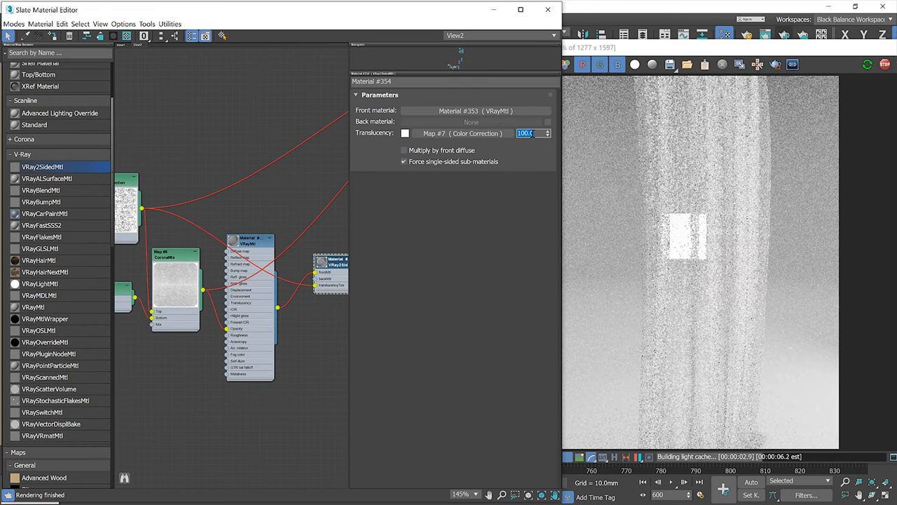
text(20)
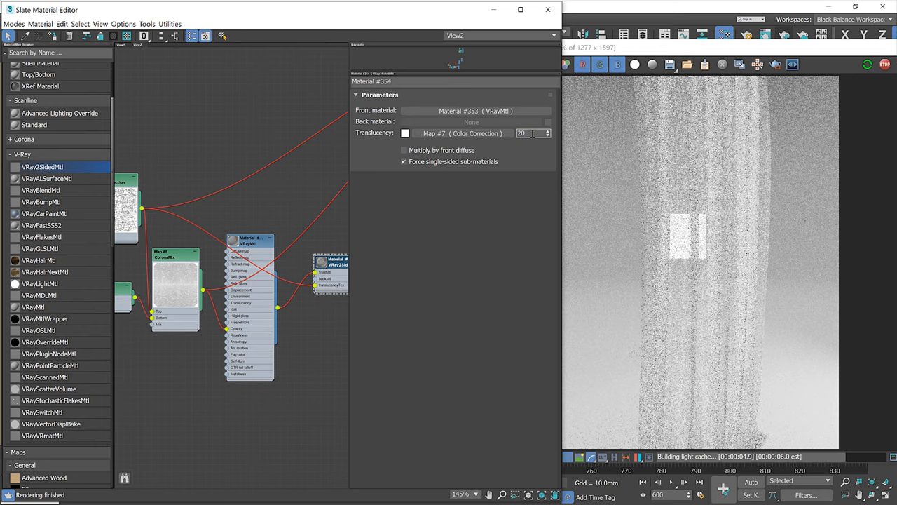